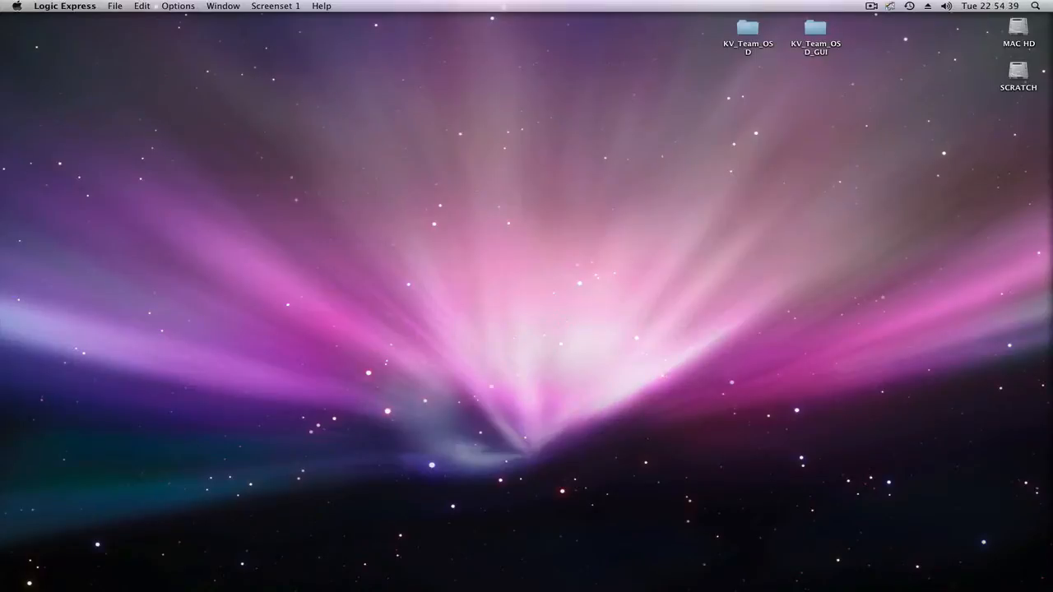
mouse_move(875, 56)
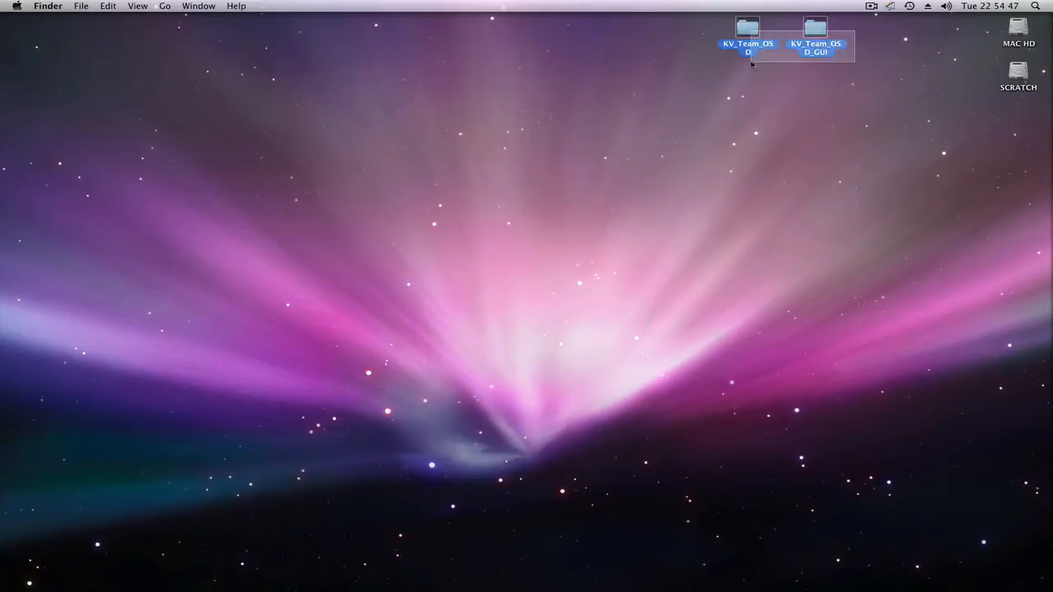
mouse_move(743, 65)
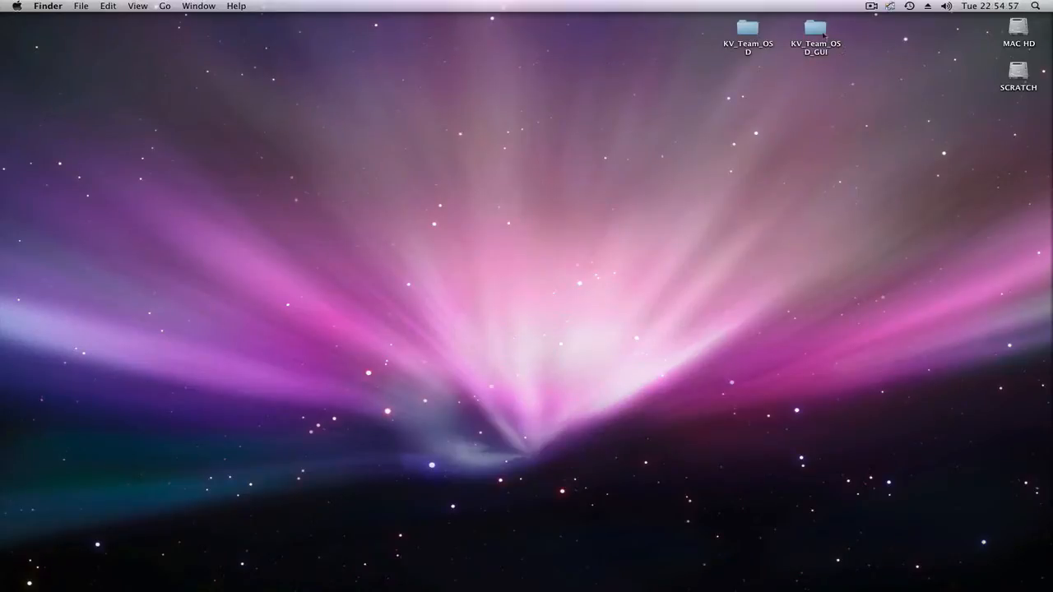
Open the KV_Team_OSD sketch in Arduino and show its Config.h file
left_click(747, 30)
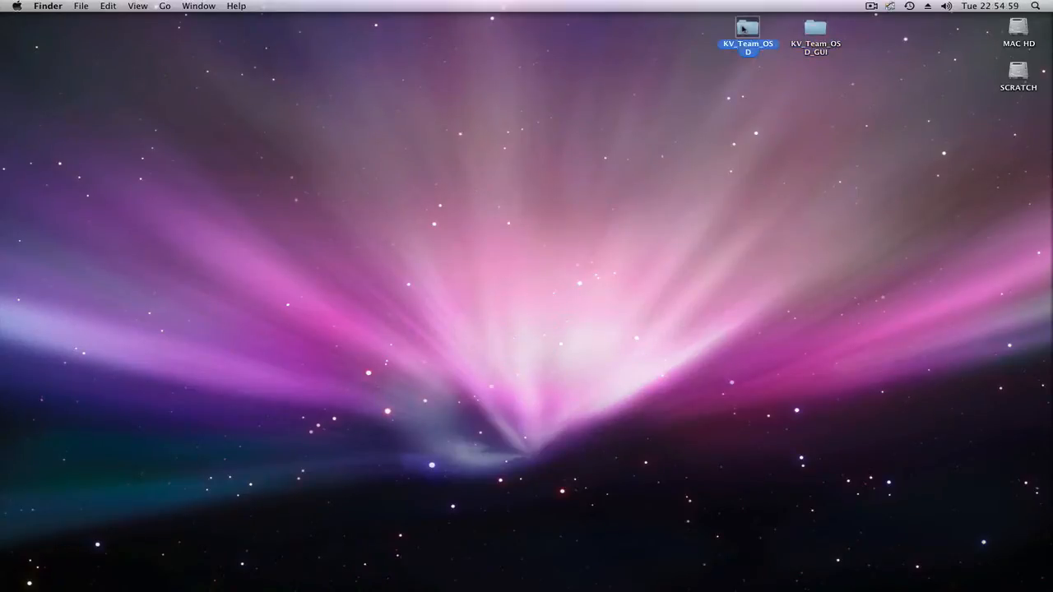
double_click(747, 27)
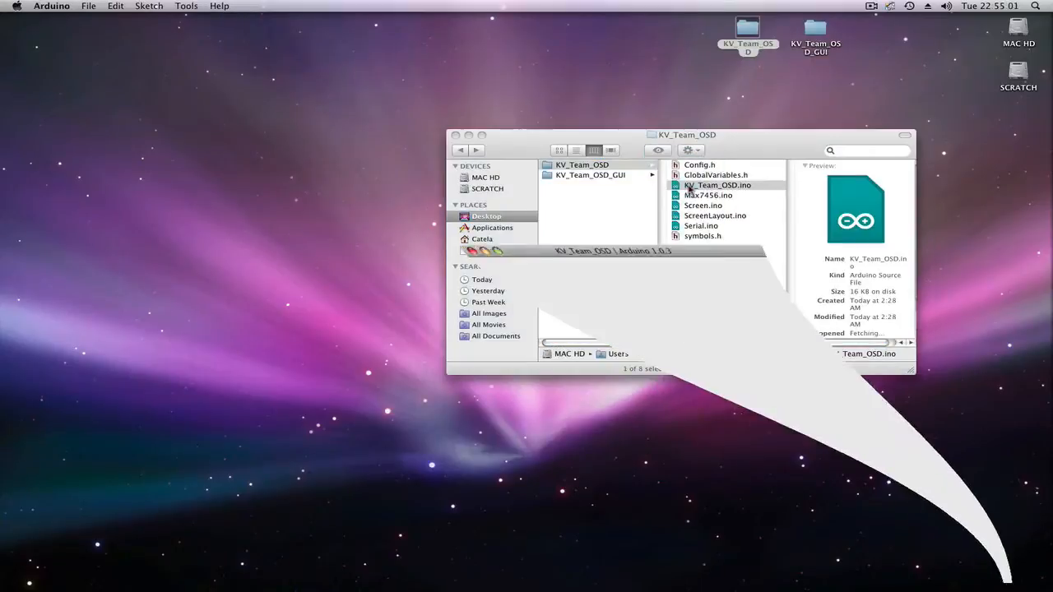
double_click(717, 185)
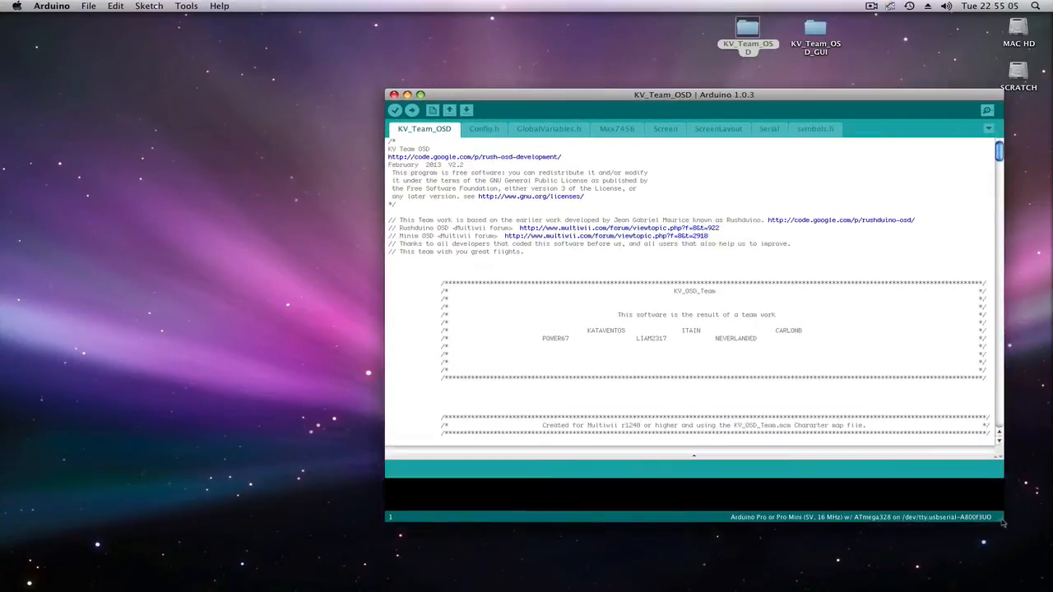
left_click(484, 128)
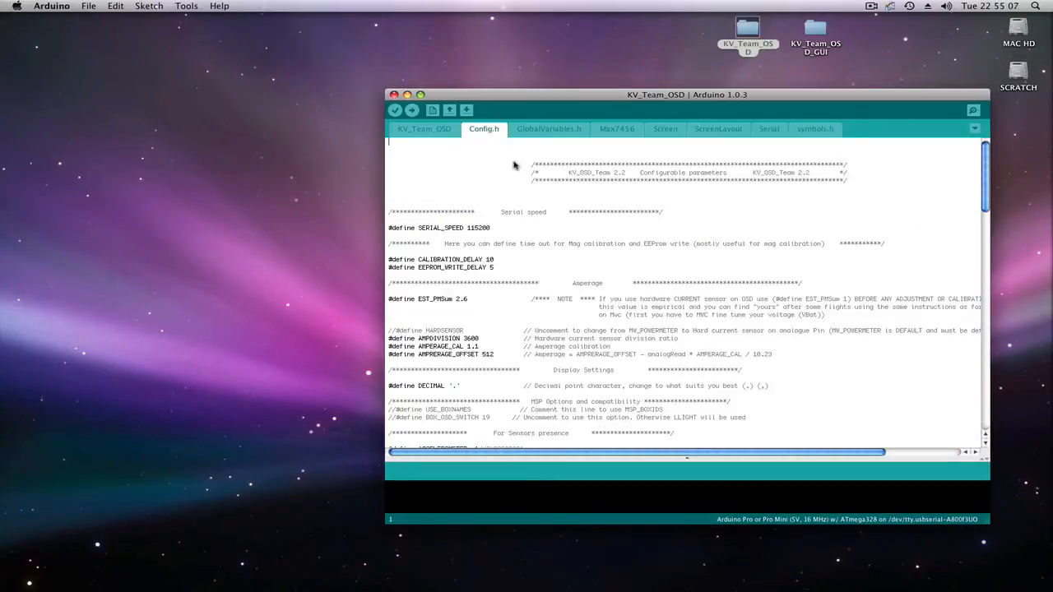
Scroll to the OSD option defines and select one of the define lines
scroll("down", 3)
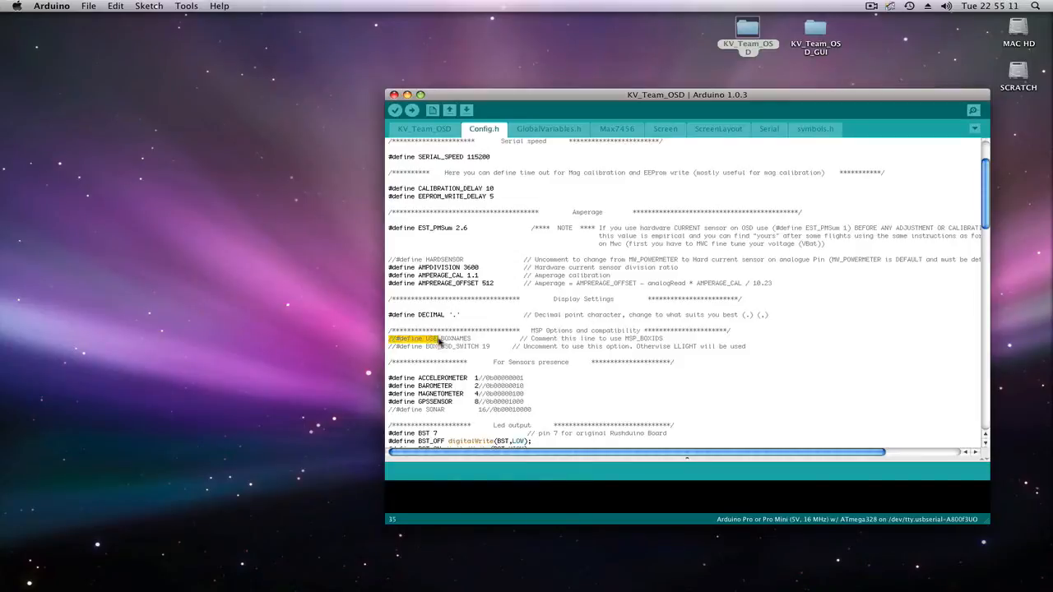
left_click_drag(441, 339, 665, 339)
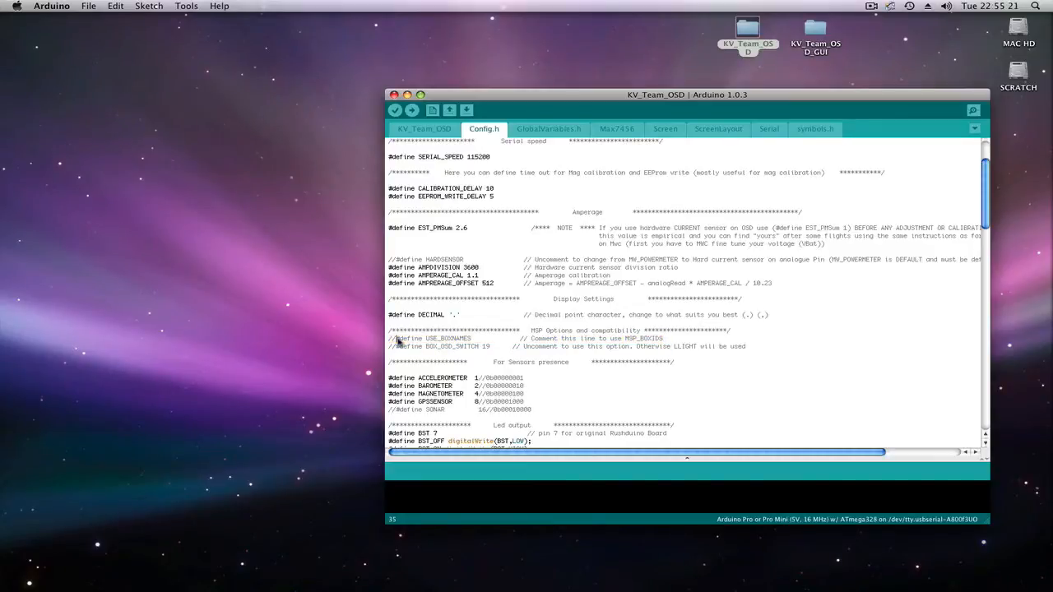
double_click(436, 339)
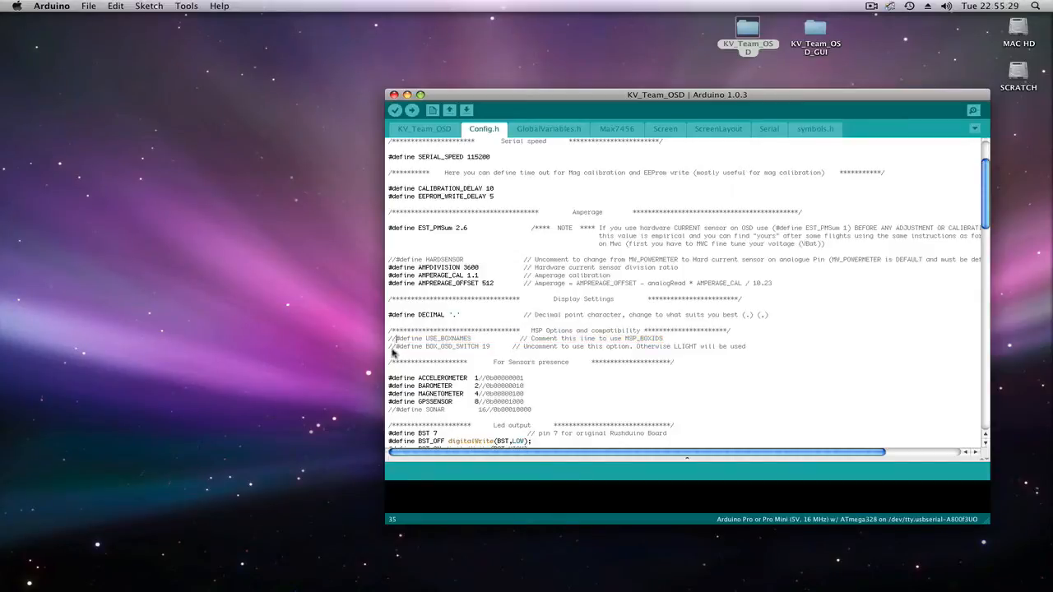
double_click(431, 345)
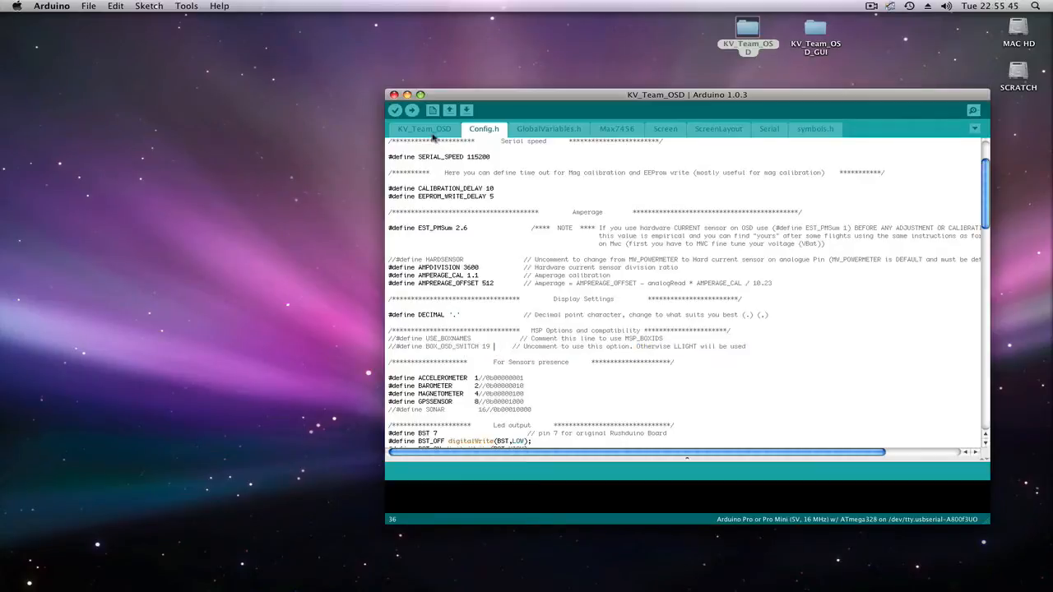
Return to the main KV_Team_OSD sketch file ready for upload
left_click(411, 110)
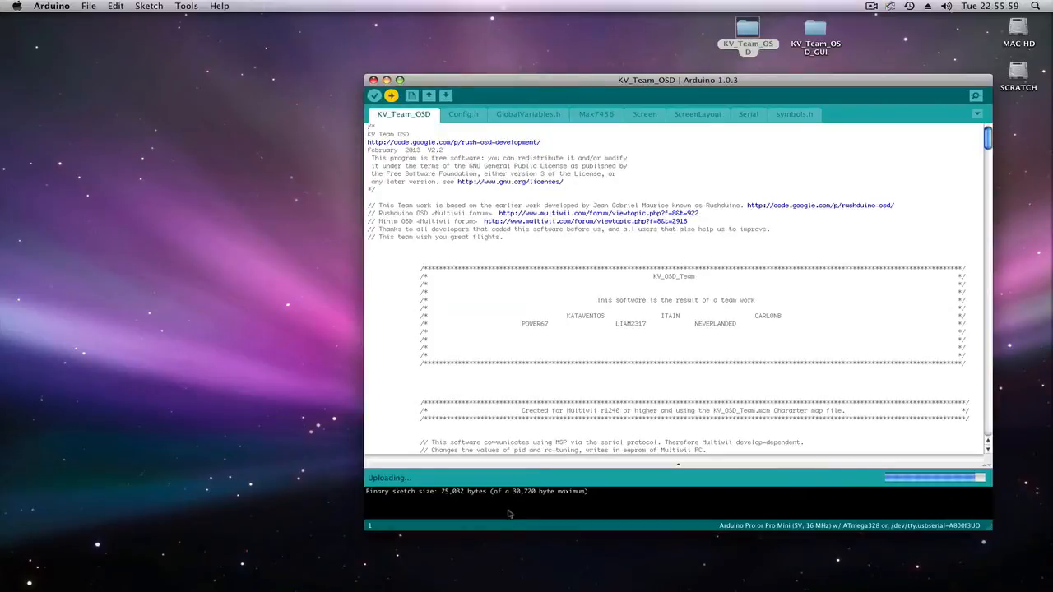
mouse_move(629, 322)
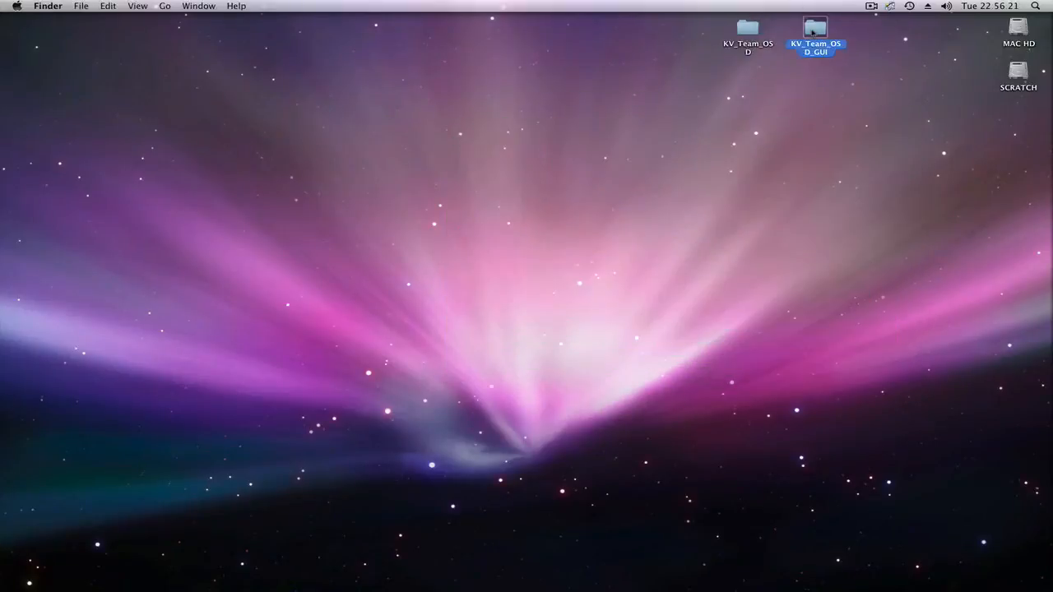
Launch KV_Team_OSD GUI from the application.macosx folder, then open and close the font map editor
double_click(816, 26)
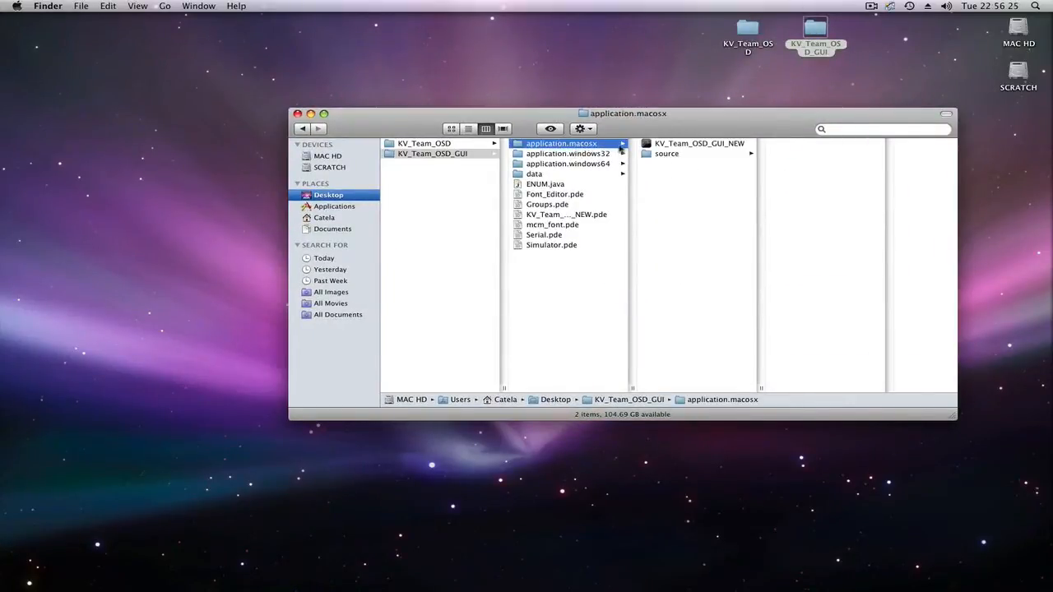
left_click(699, 144)
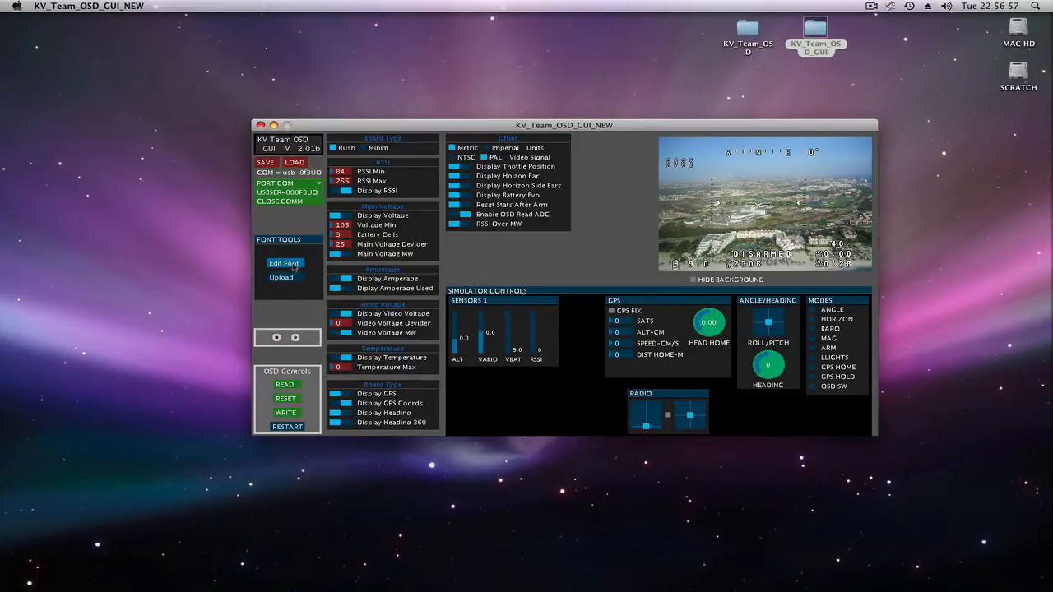
left_click(283, 263)
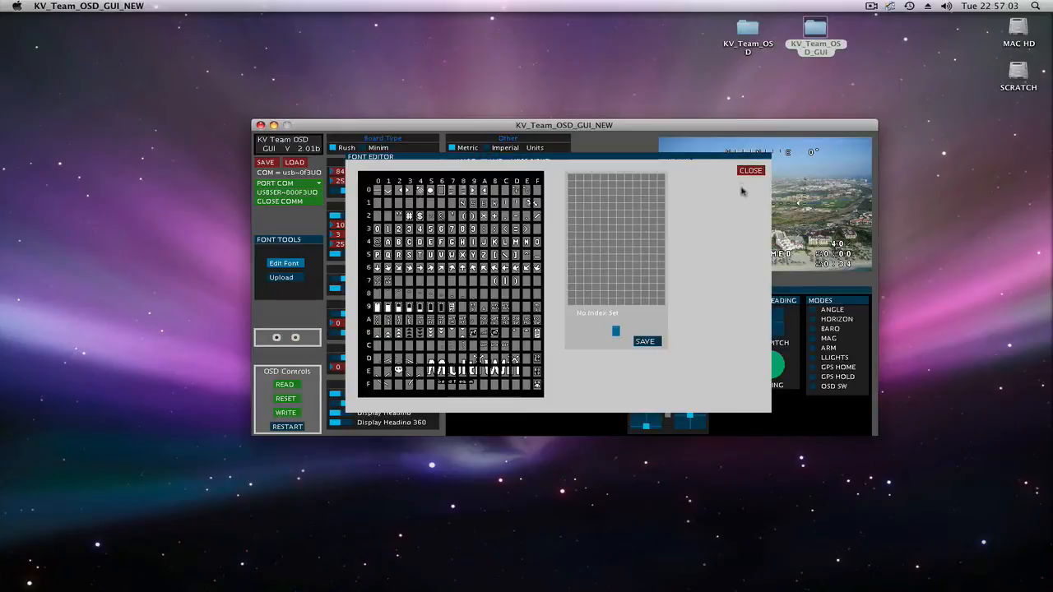
left_click(750, 169)
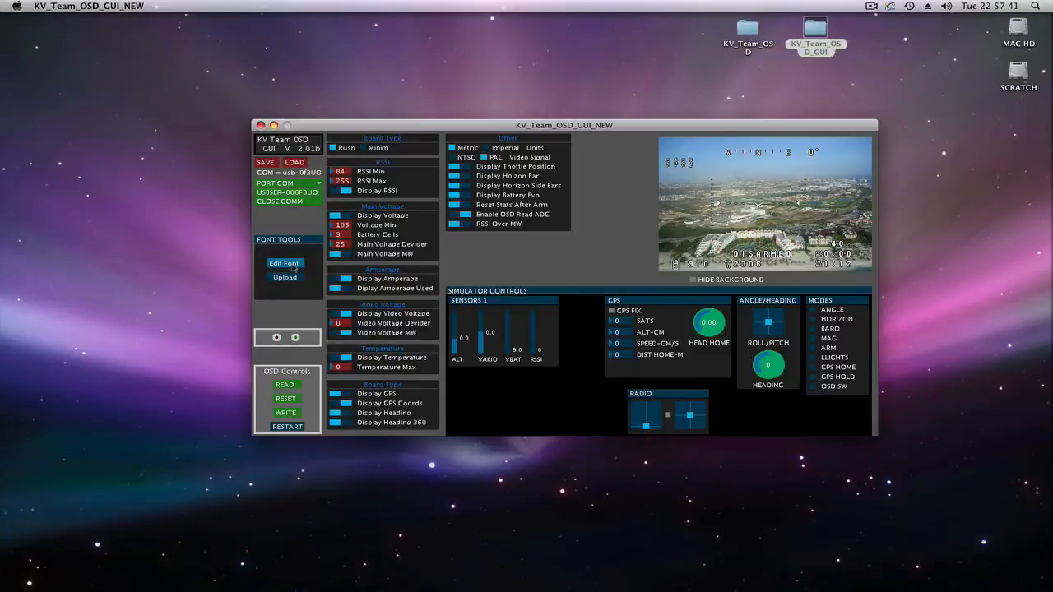
Clear the inner-mark pixels of the zero glyph so it becomes a hollow oval, then close the editor
left_click(283, 263)
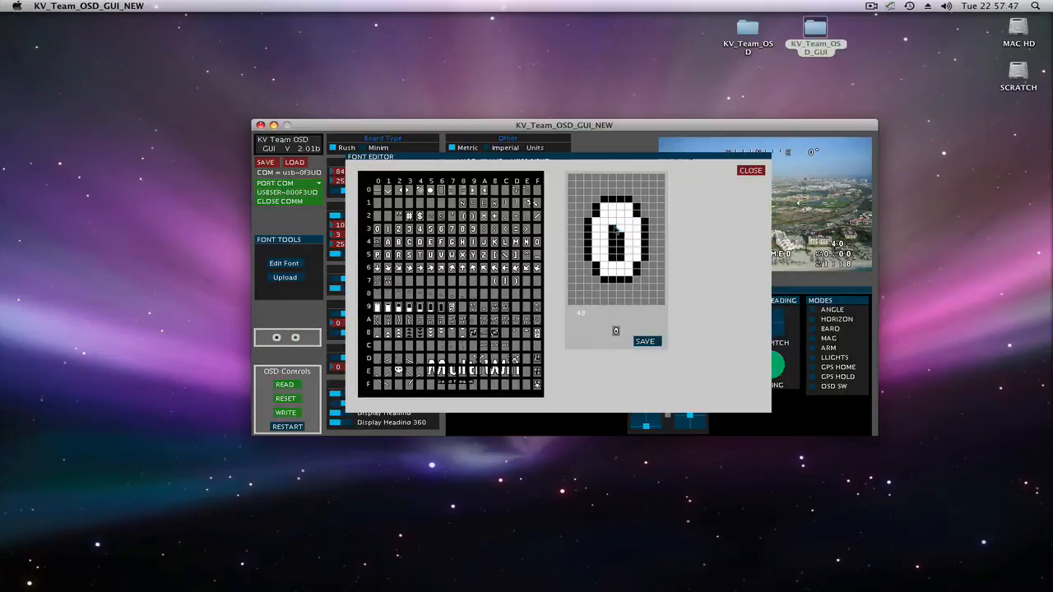
left_click(612, 237)
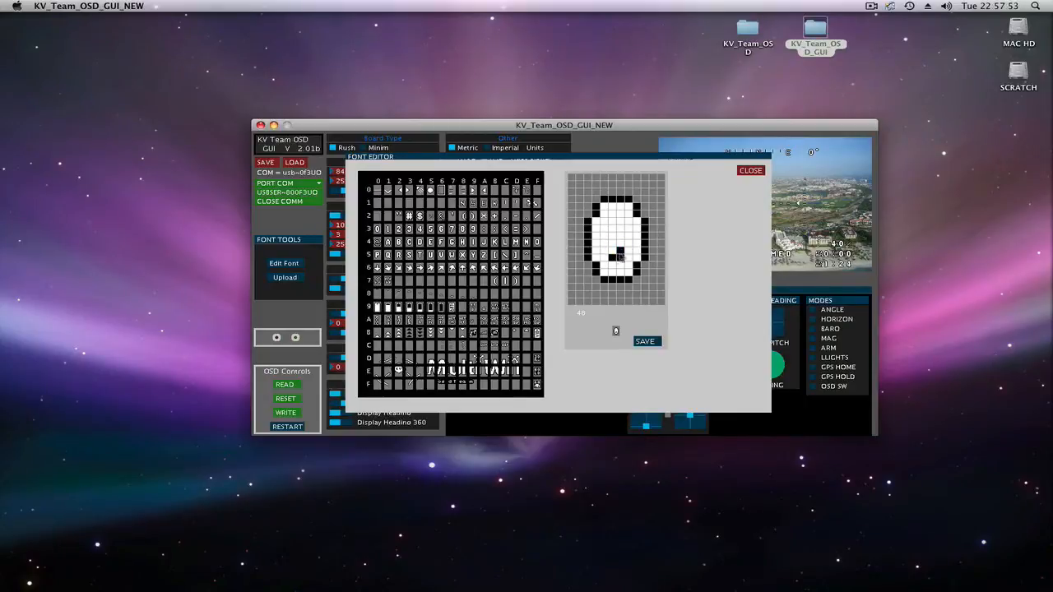
left_click(612, 260)
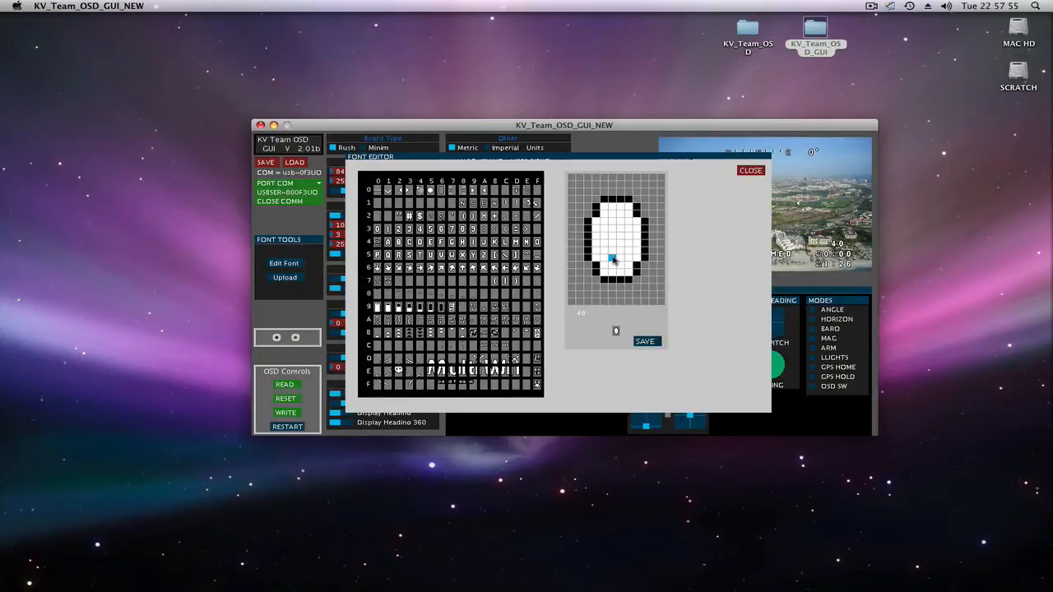
left_click(612, 259)
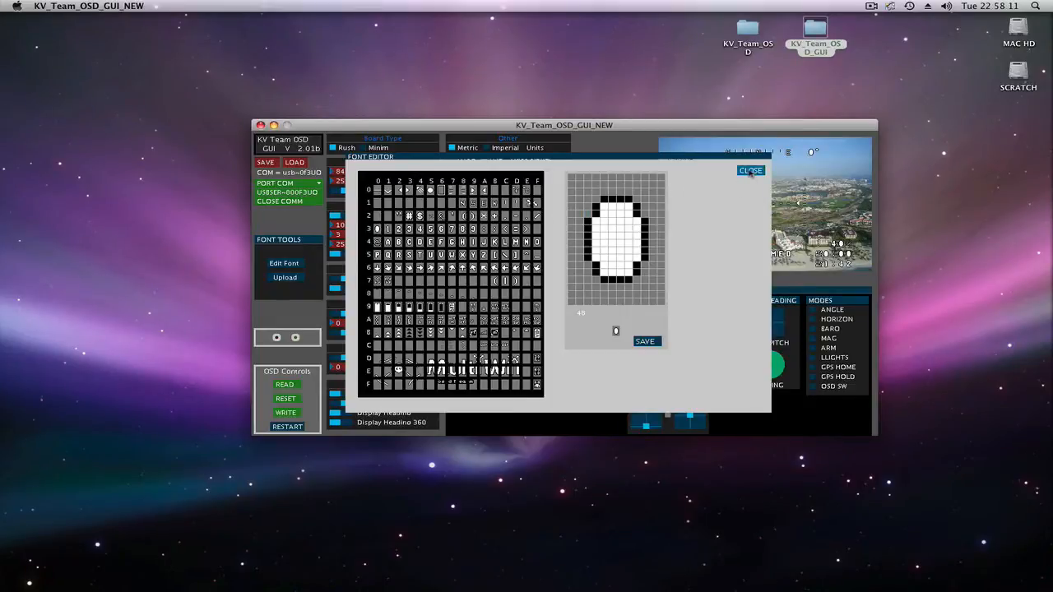
left_click(750, 169)
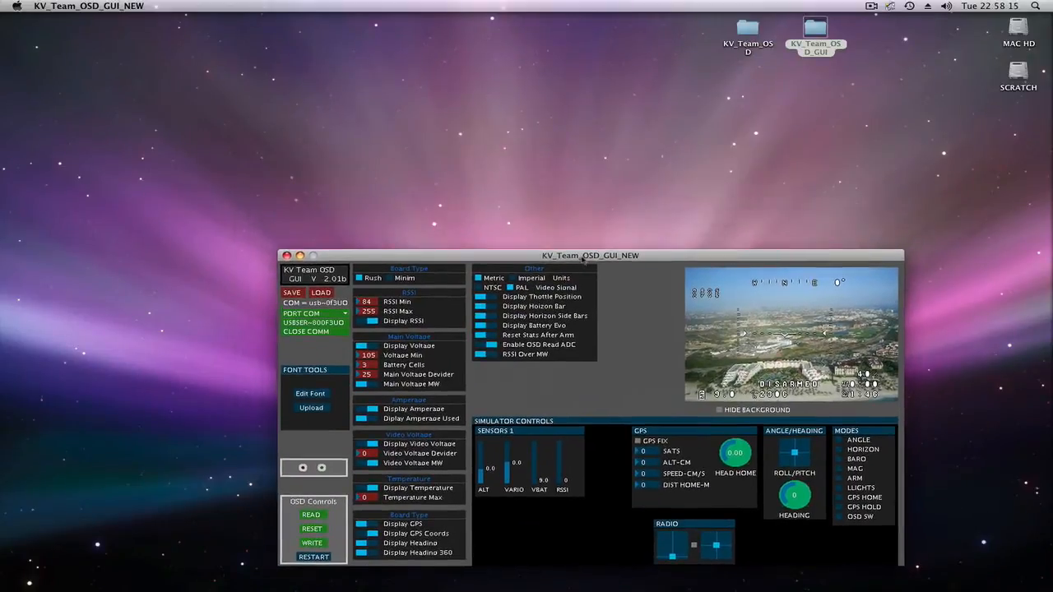
left_click_drag(589, 255, 642, 111)
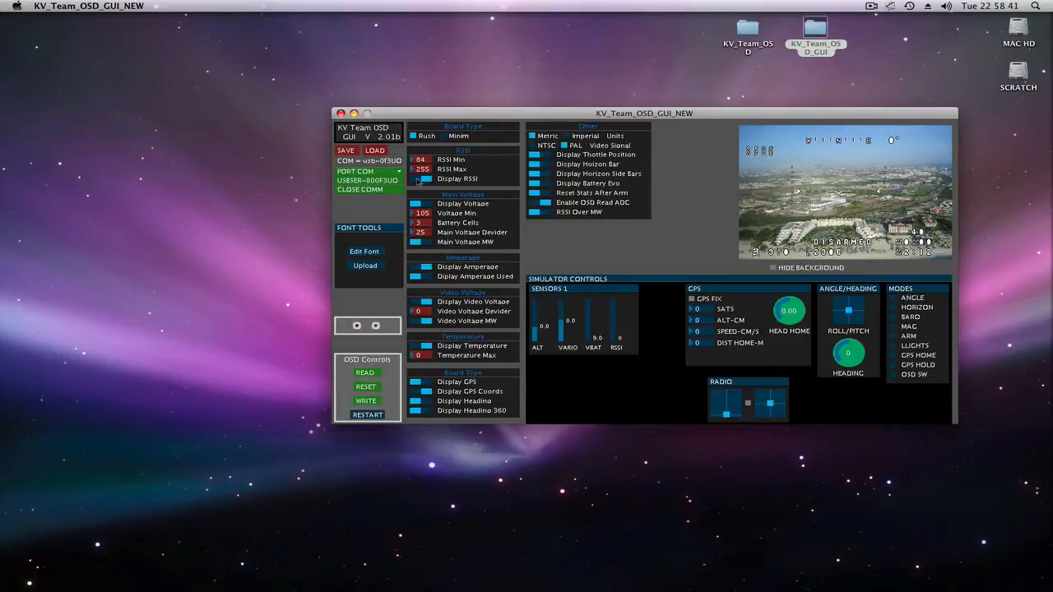
left_click(422, 178)
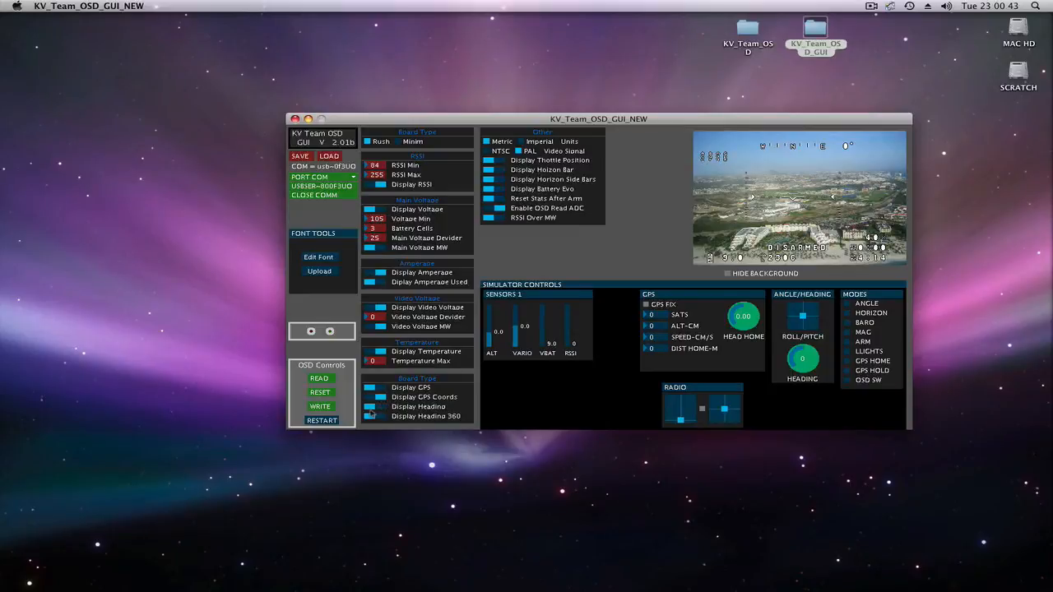
left_click(372, 416)
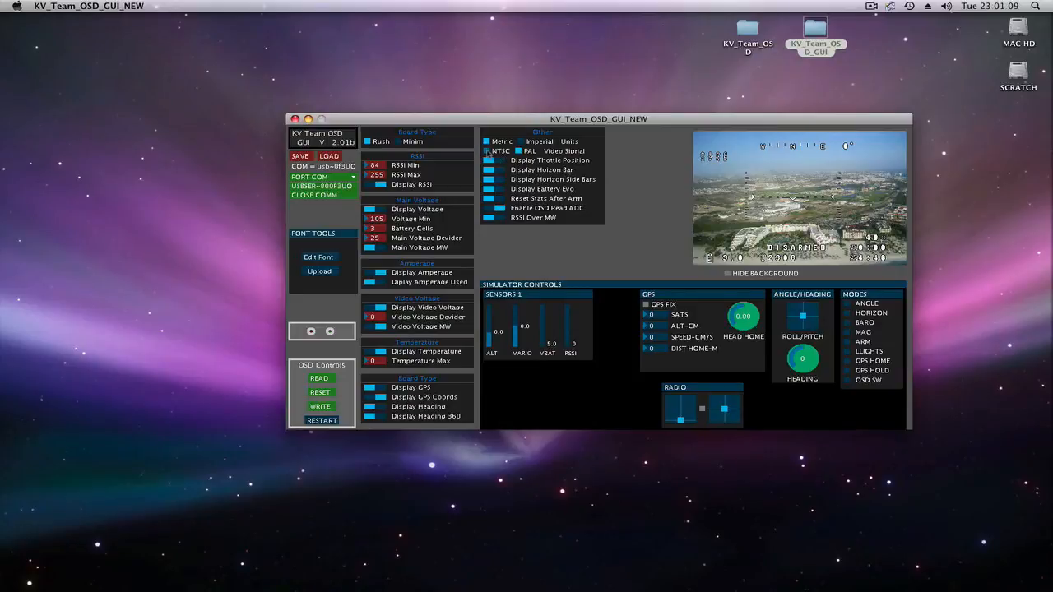
left_click(487, 152)
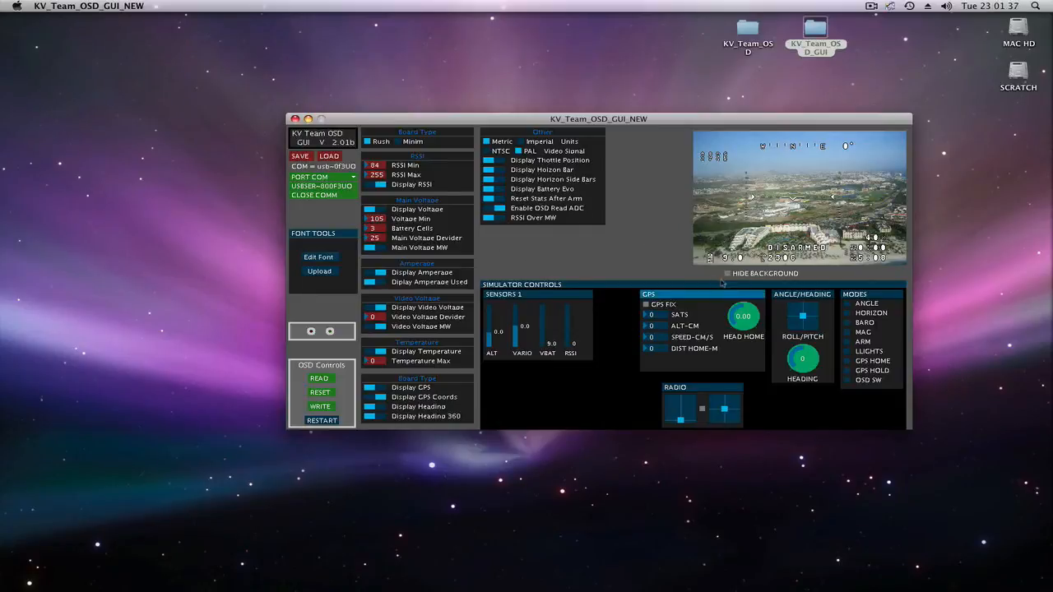
Hide the aerial photo behind the OSD preview and tilt the simulated roll/pitch attitude
left_click(727, 273)
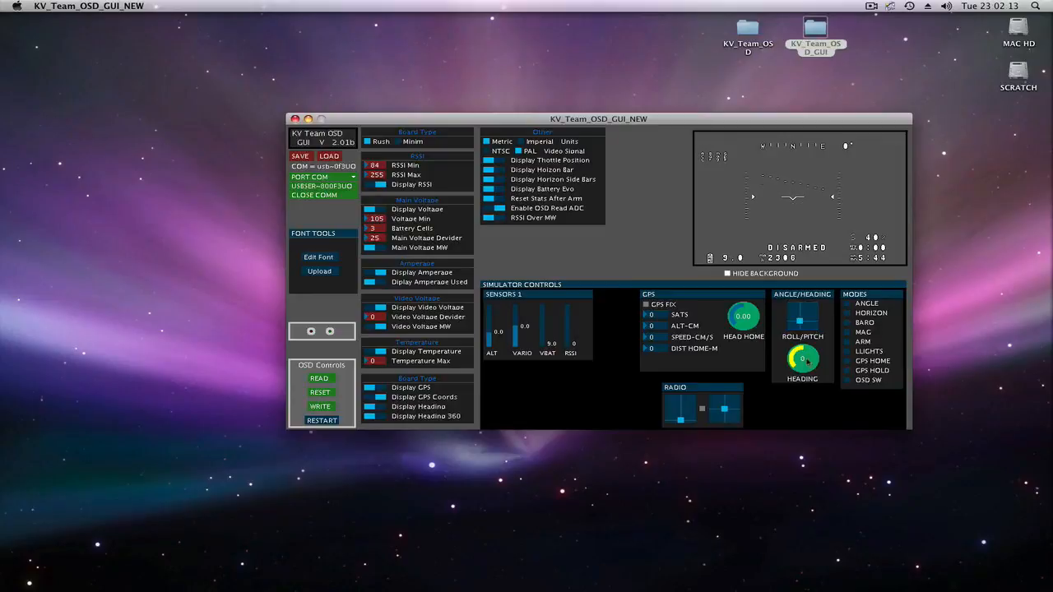
left_click_drag(801, 357, 798, 362)
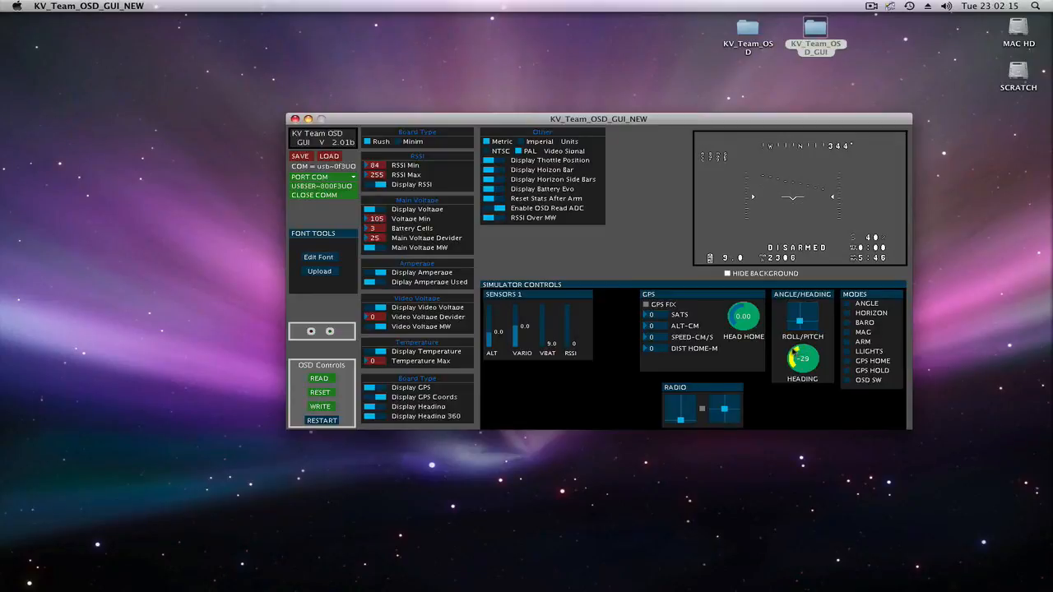